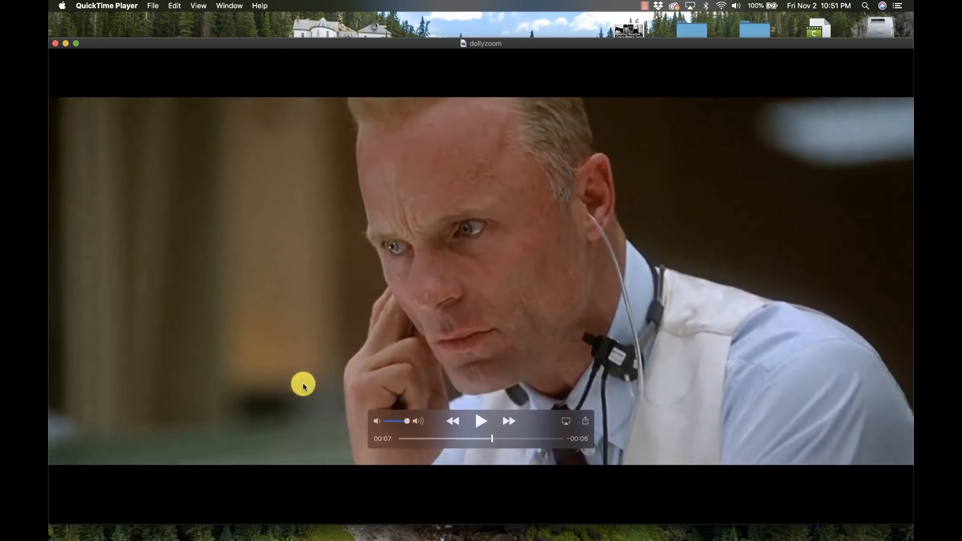
Bring DaVinci Resolve back to the front from the Dock
{"action": "left_click", "coordinate": [181, 525]}
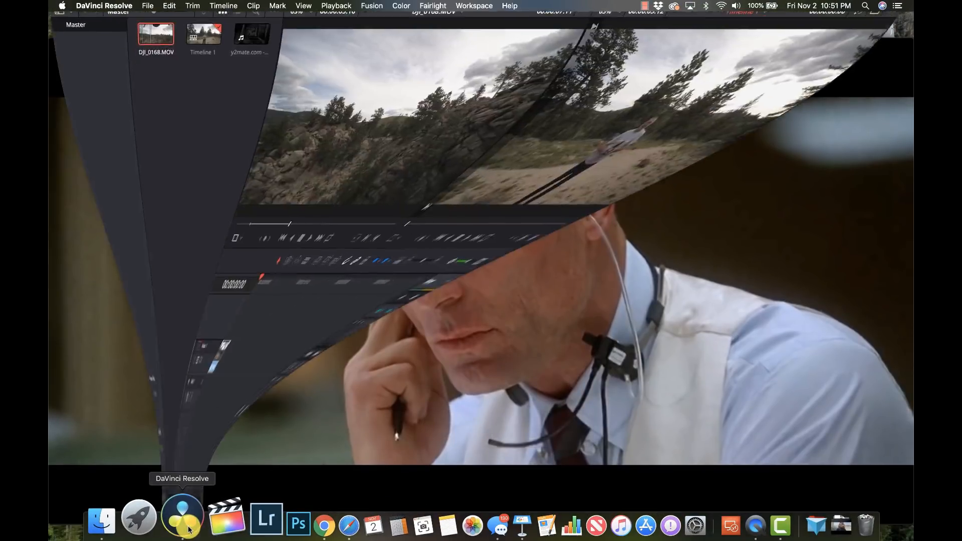
{"action": "left_click", "coordinate": [181, 518]}
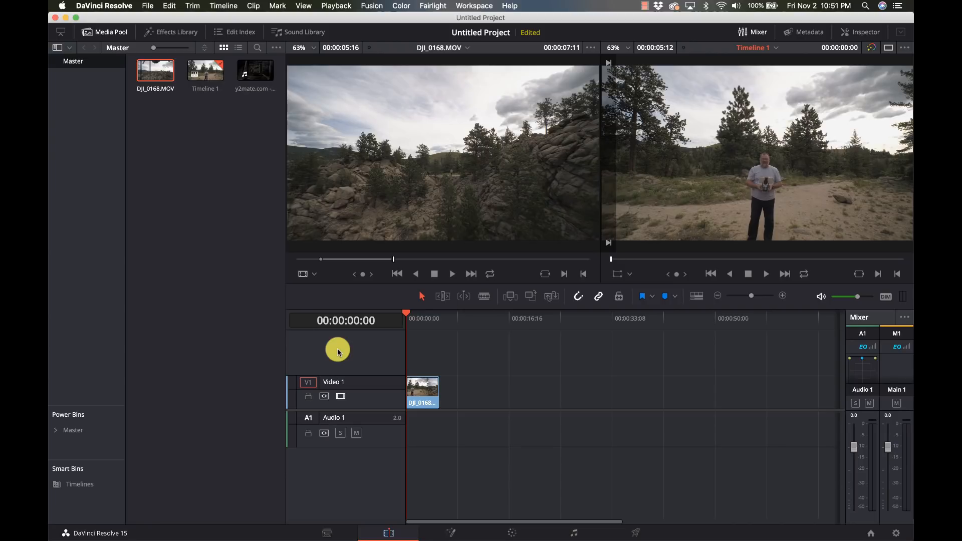
Switch the timeline viewer to single viewer mode for the drone clip
{"action": "left_click", "coordinate": [861, 32]}
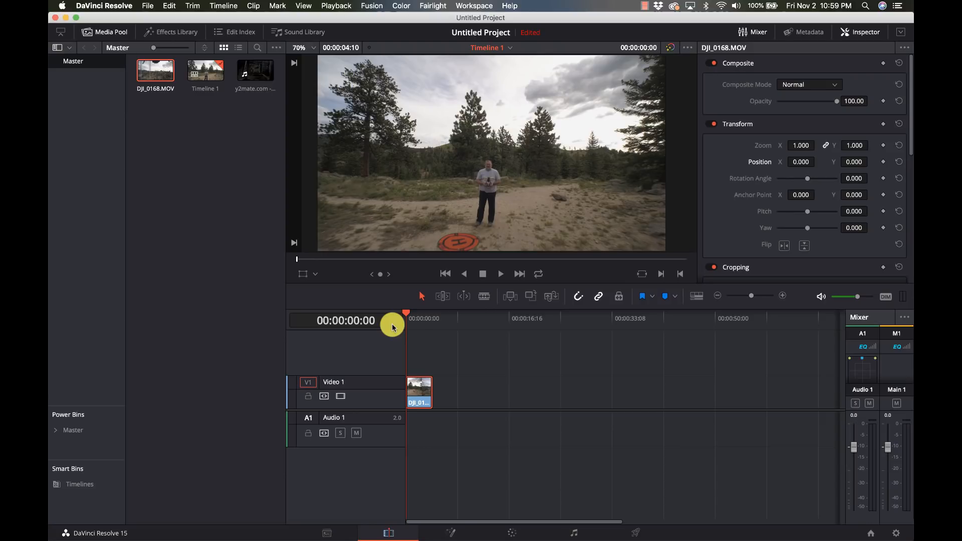
{"action": "mouse_move", "coordinate": [731, 256]}
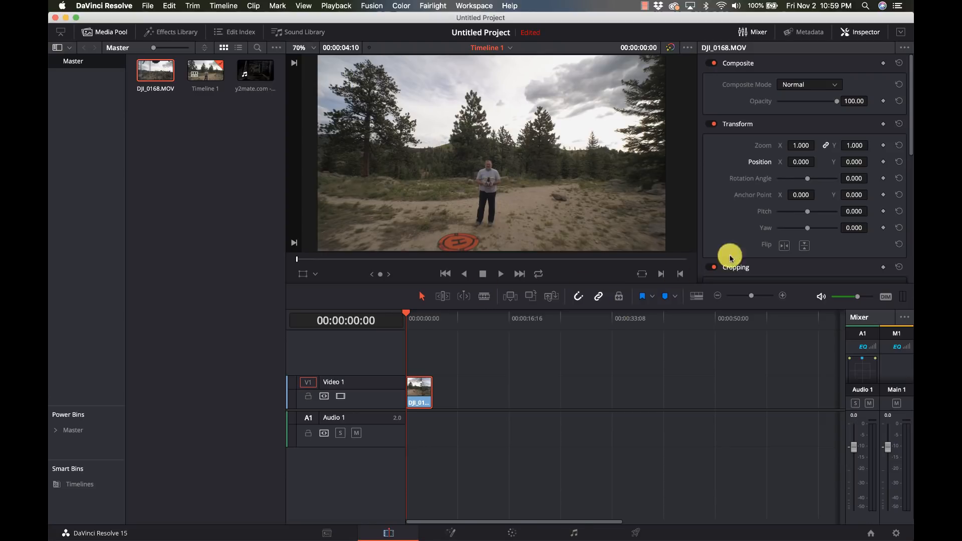
{"action": "mouse_move", "coordinate": [884, 161]}
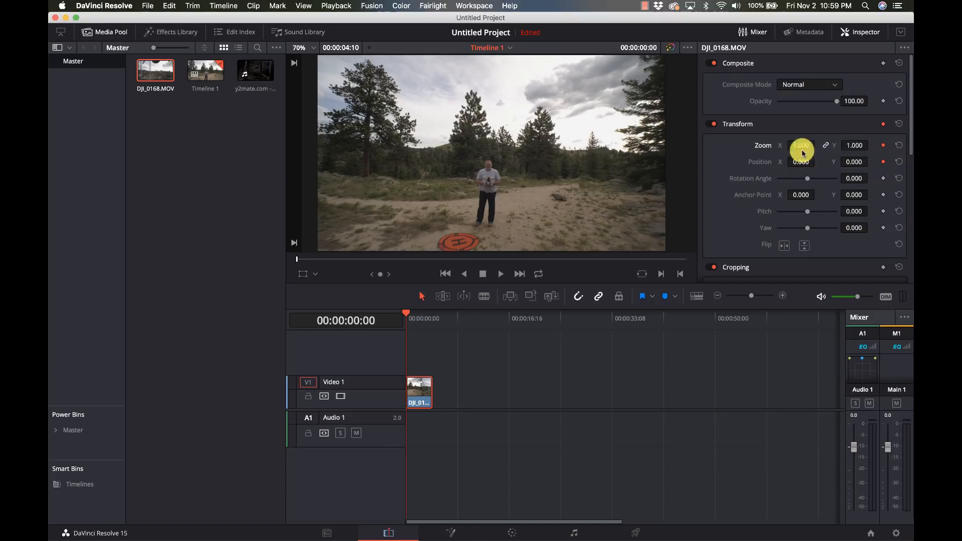
{"action": "mouse_move", "coordinate": [410, 340]}
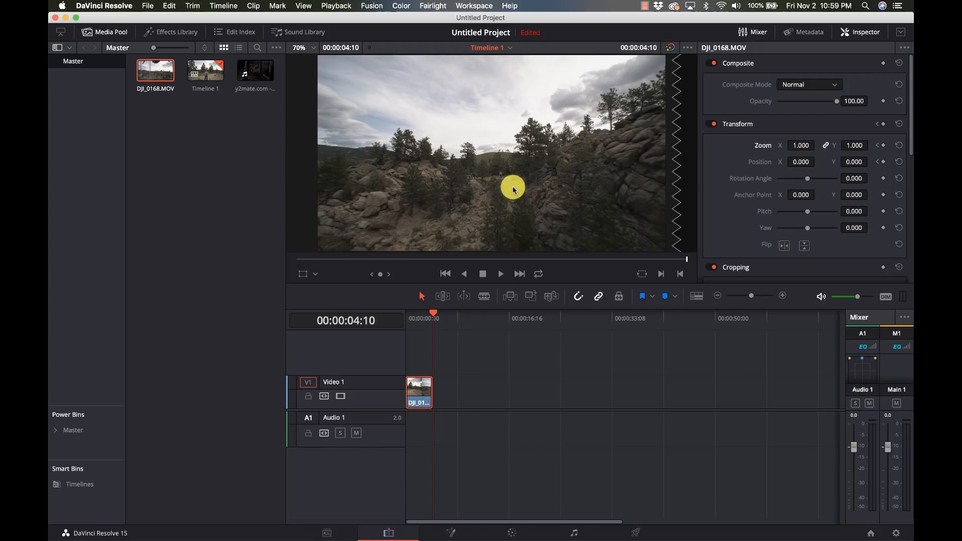
{"action": "mouse_move", "coordinate": [798, 159]}
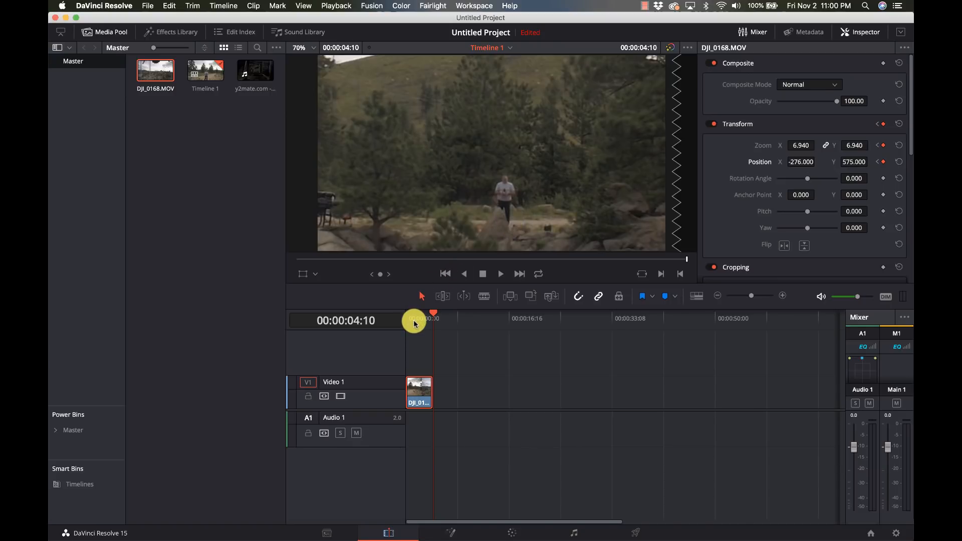
{"action": "left_click", "coordinate": [900, 123]}
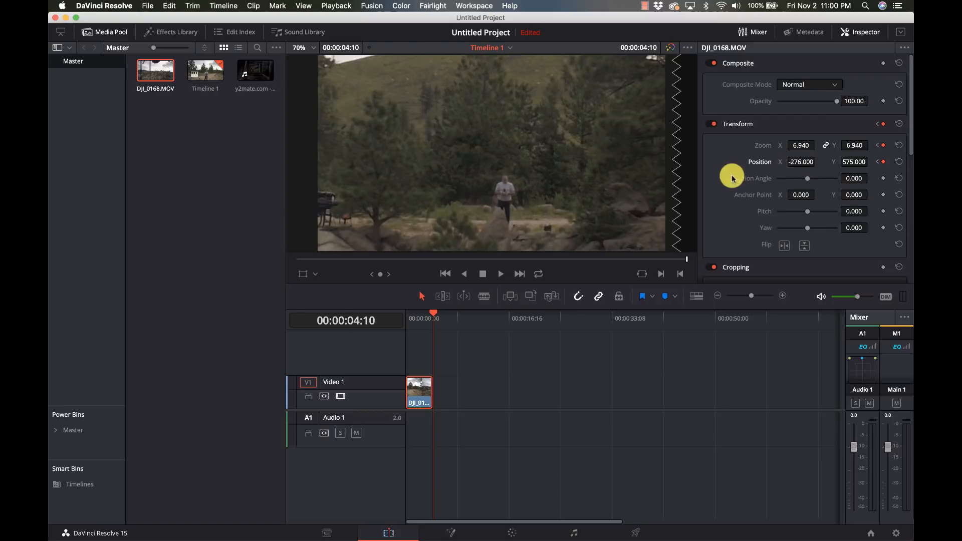
{"action": "mouse_move", "coordinate": [474, 235]}
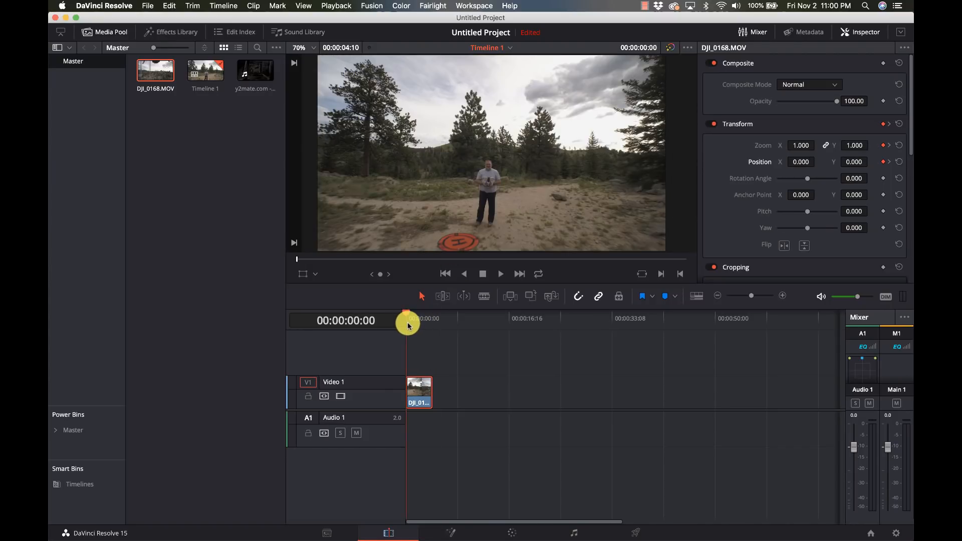
{"action": "left_click", "coordinate": [500, 273]}
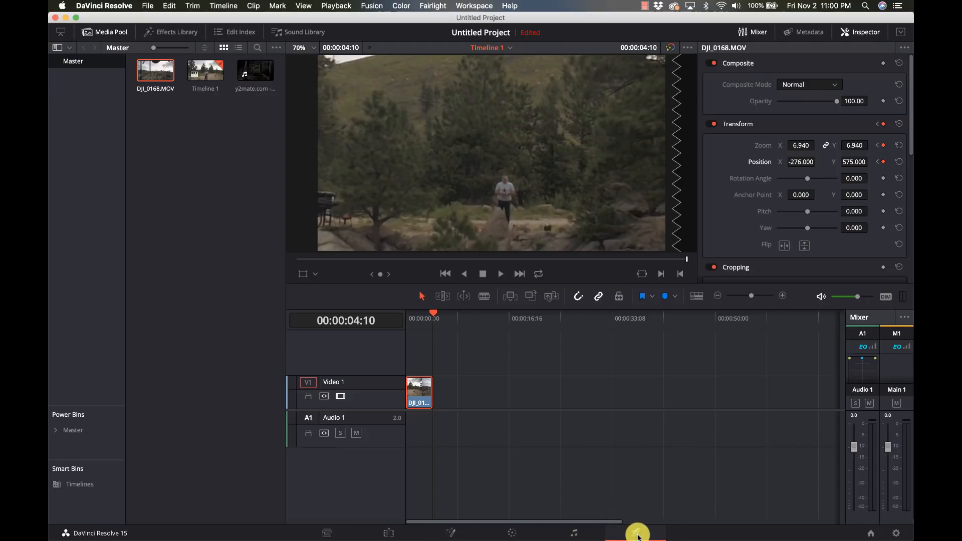
On the Deliver page name the output dollyzoom-test, queue it and start the render
{"action": "left_click", "coordinate": [636, 532]}
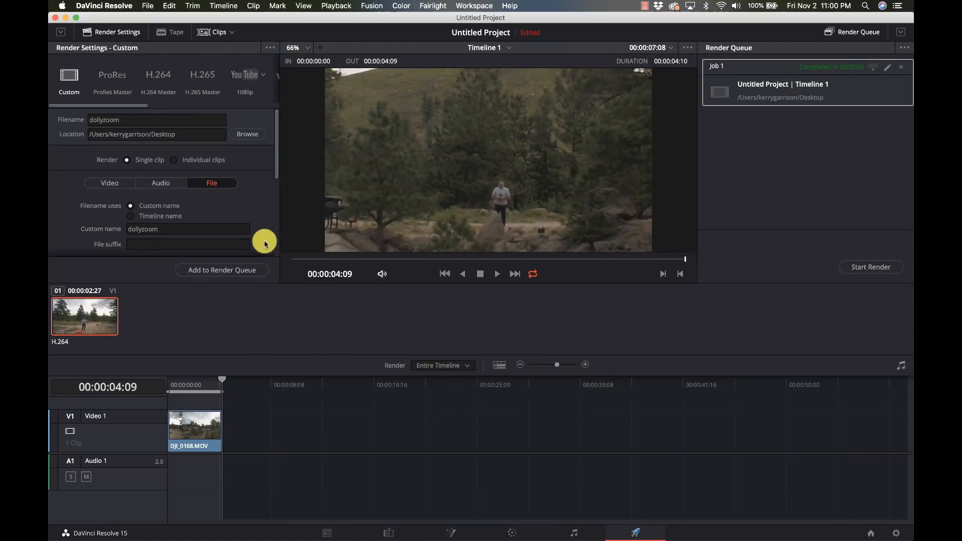
{"action": "left_click", "coordinate": [156, 119]}
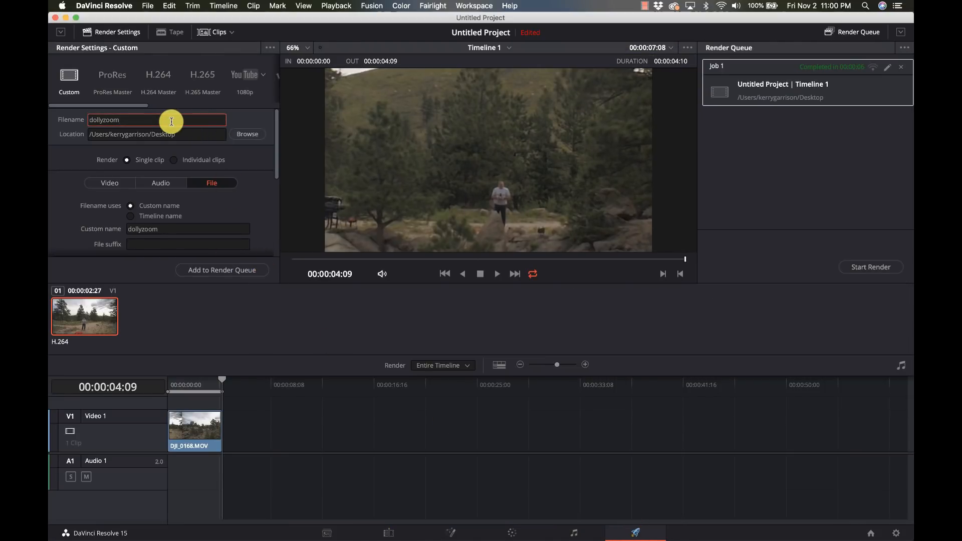
{"action": "type", "text": "-test"}
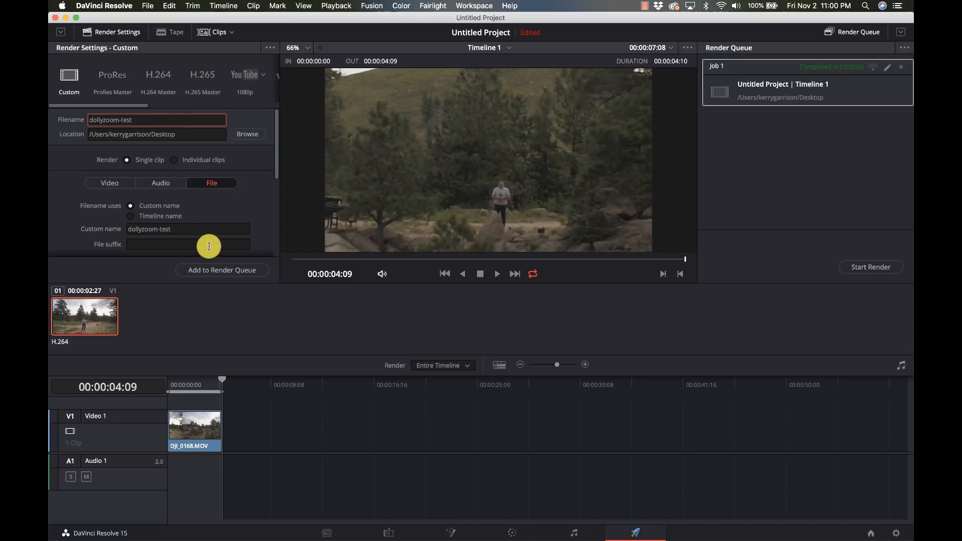
{"action": "left_click", "coordinate": [222, 270]}
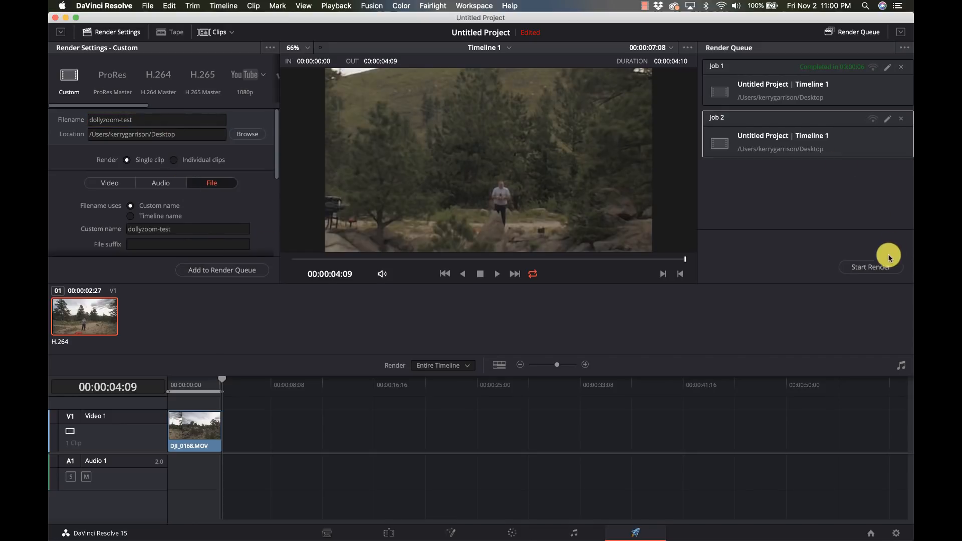
{"action": "left_click", "coordinate": [870, 267]}
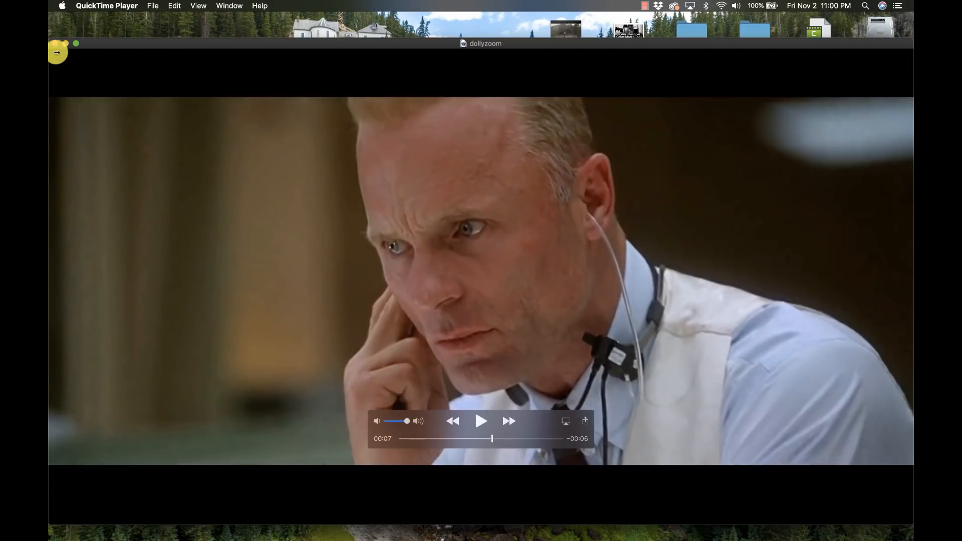
Close the reference movie and open the rendered dollyzoom-test file in QuickTime Player
{"action": "left_click", "coordinate": [56, 43]}
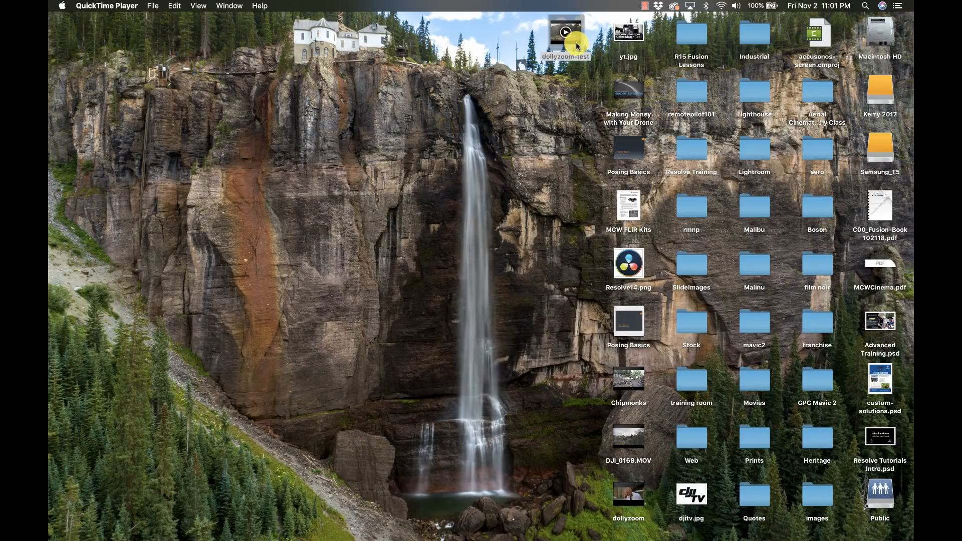
{"action": "left_click", "coordinate": [565, 32]}
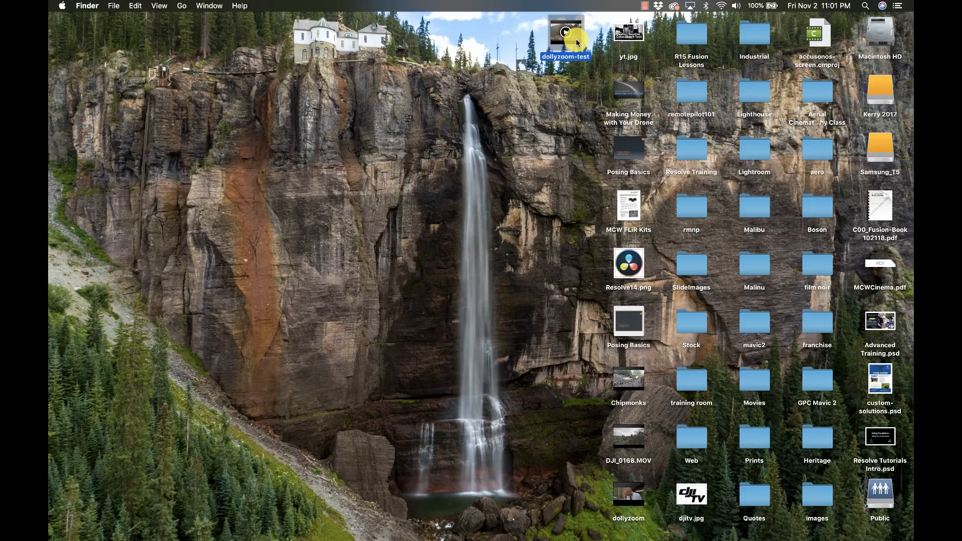
{"action": "double_click", "coordinate": [566, 34]}
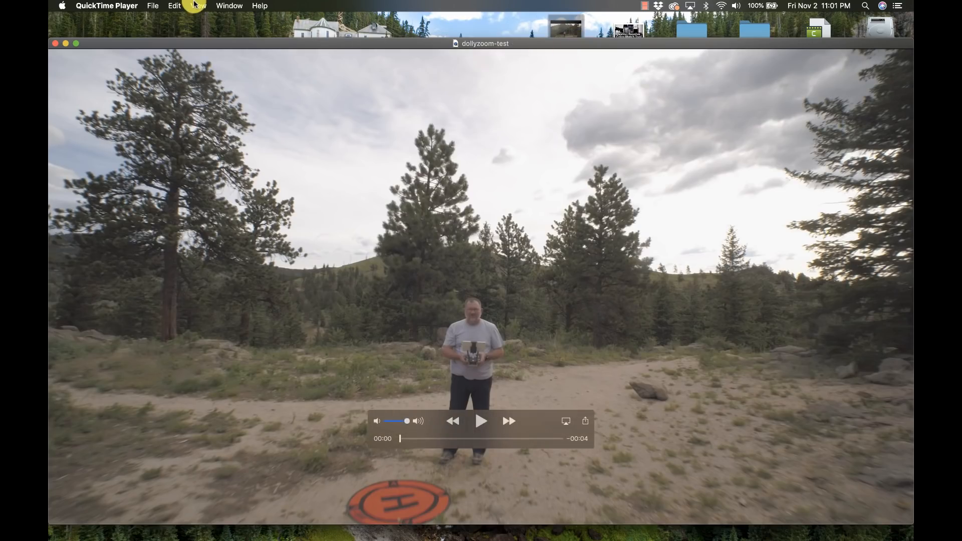
{"action": "left_click", "coordinate": [198, 6]}
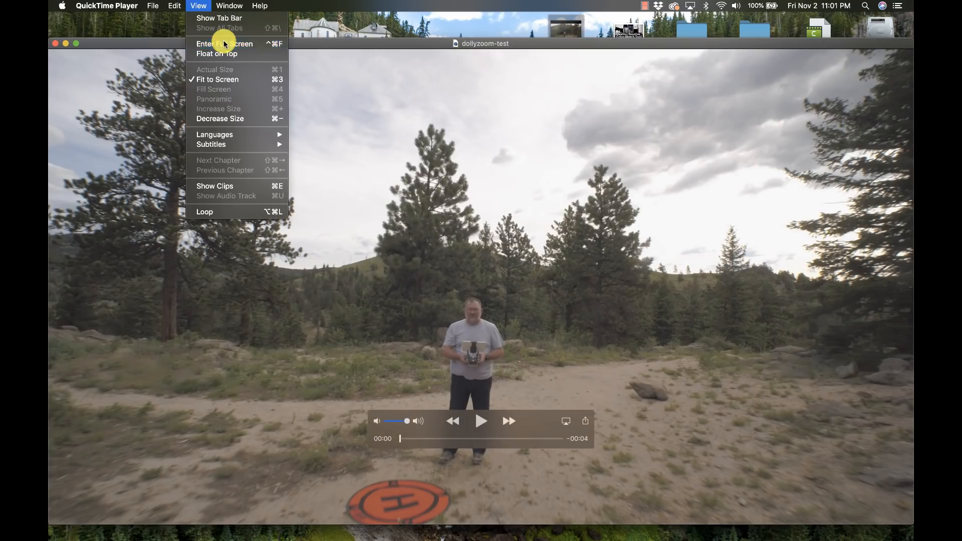